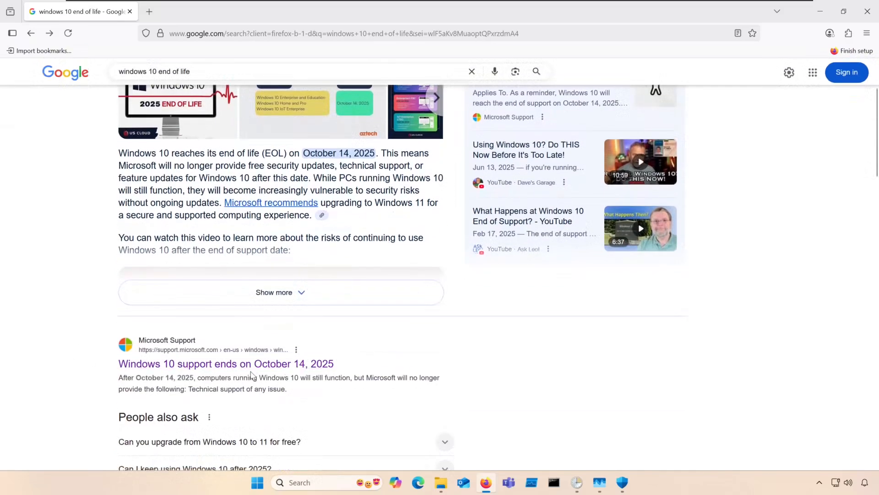
Open Microsoft's 'Windows 10 support ends on October 14, 2025' support article
left_click(225, 364)
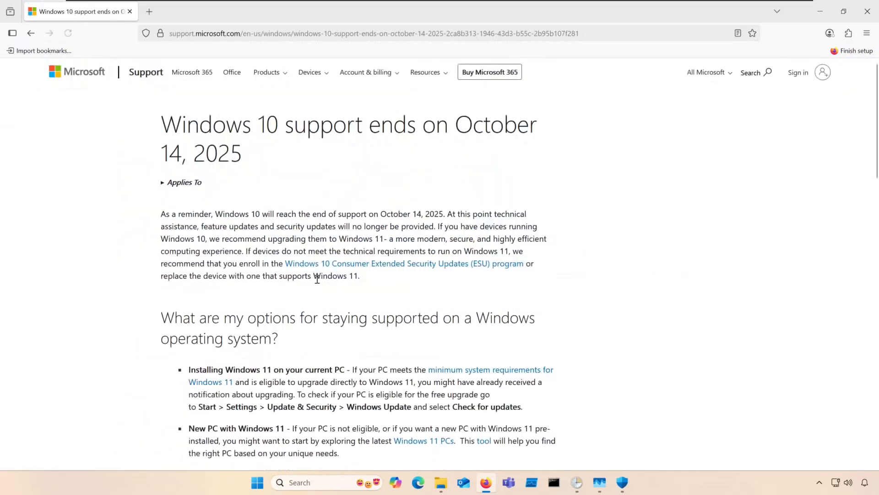
left_click(822, 71)
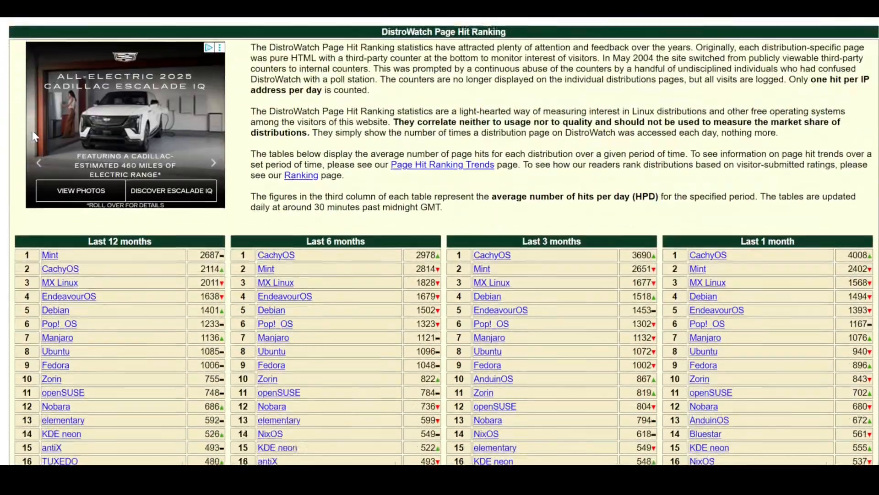
scroll("down", 3)
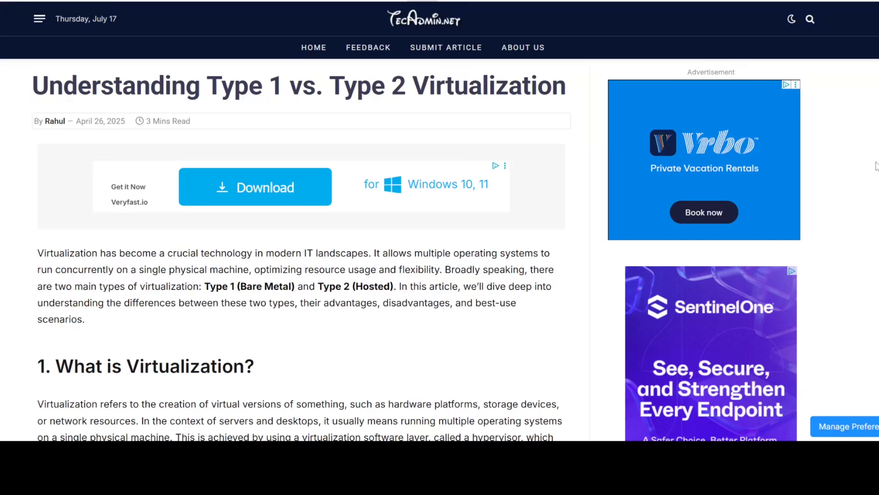
Scroll through the TecAdmin article comparing Type 1 and Type 2 virtualization
scroll("down", 3)
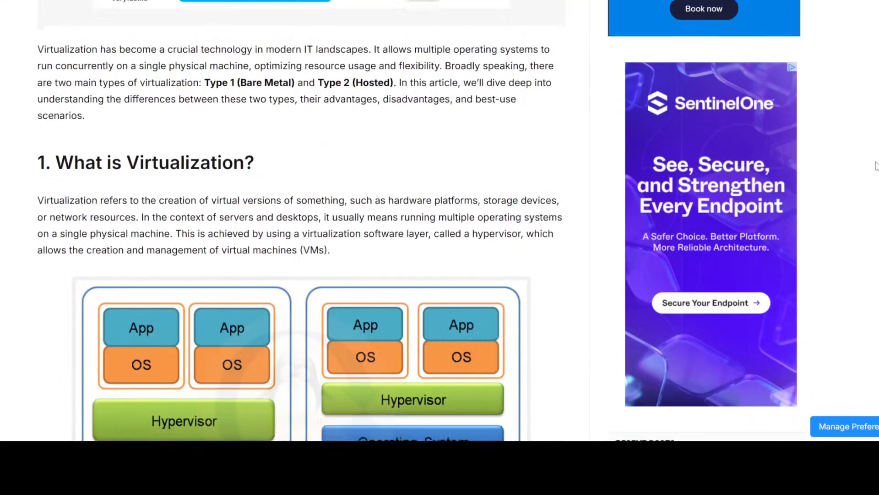
scroll("down", 3)
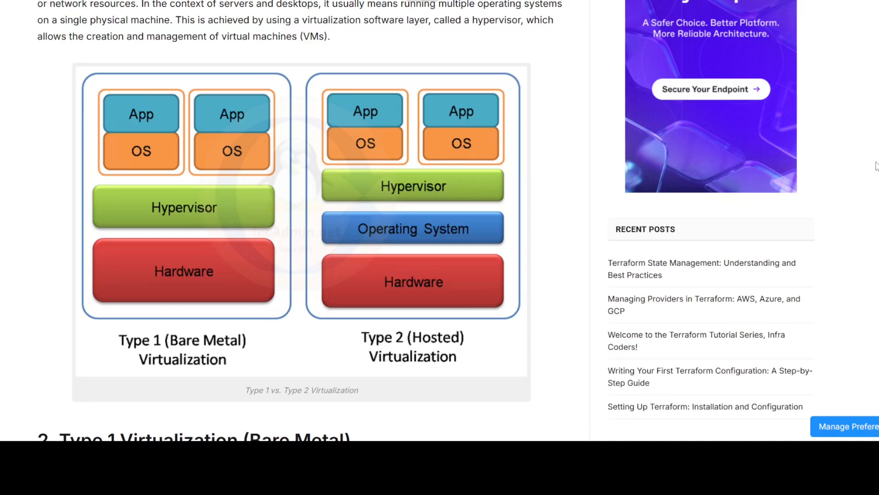
scroll("down", 3)
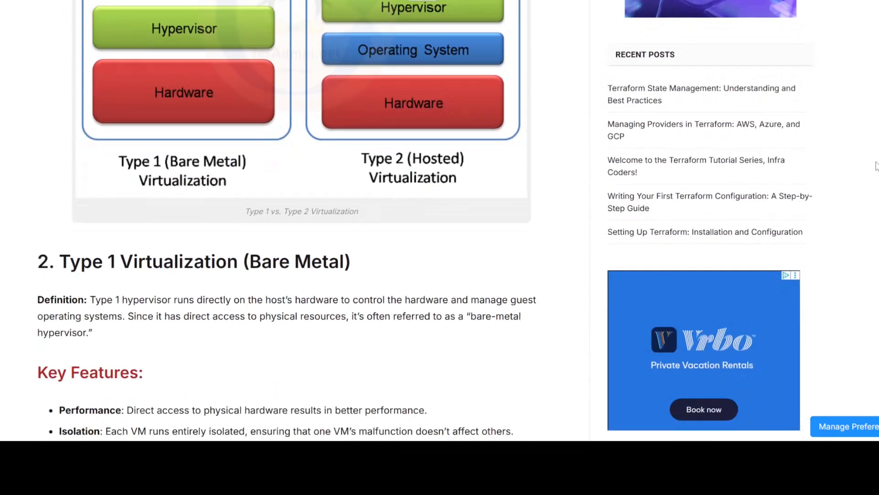
scroll("down", 3)
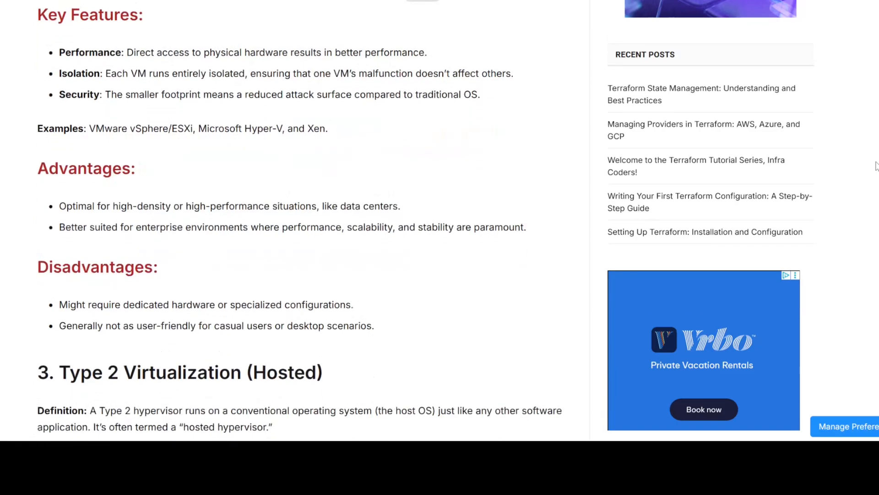
scroll("down", 3)
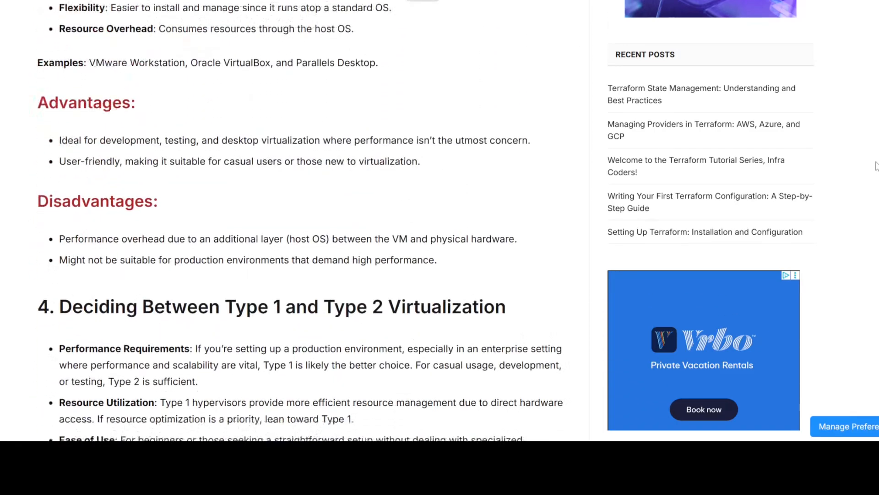
scroll("down", 3)
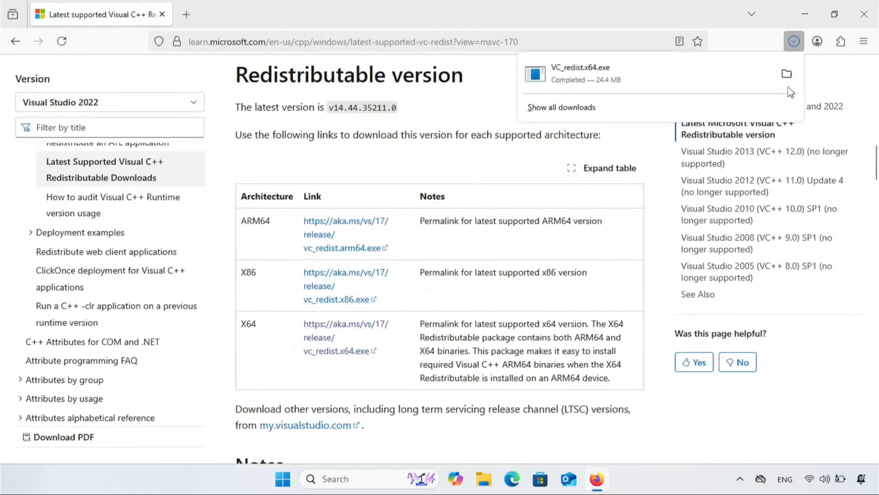
Run the downloaded VC_redist.x64 installer and install it with the license terms accepted
left_click(786, 73)
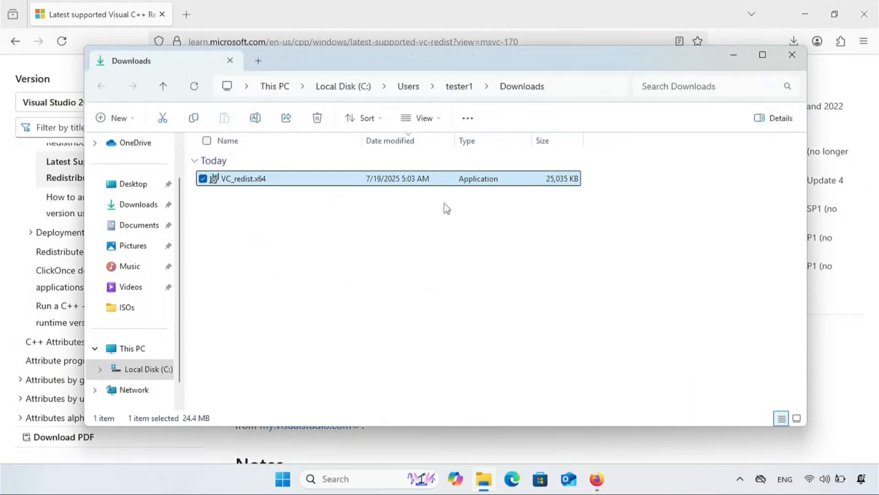
double_click(243, 178)
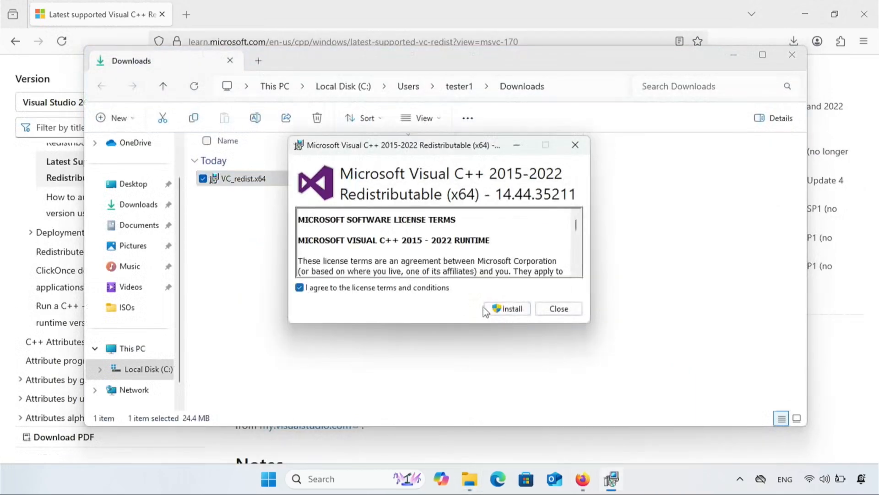
left_click(512, 308)
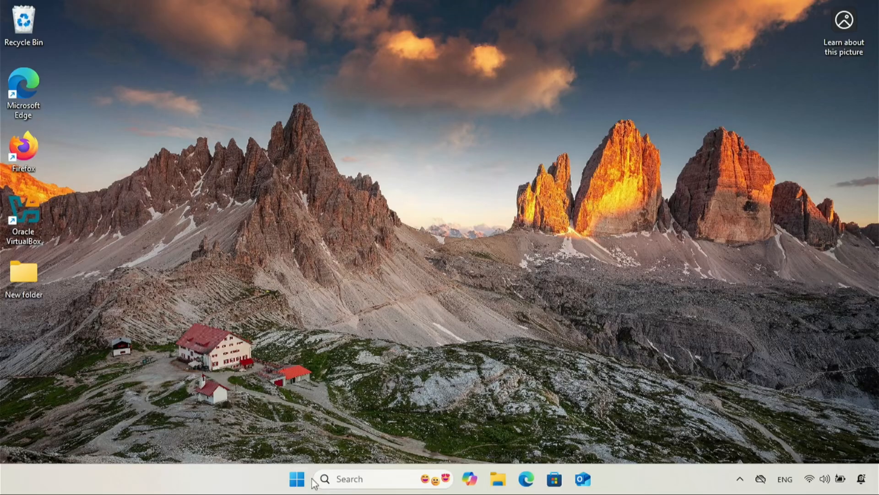
Restart from Windows recovery advanced options into UEFI Firmware Settings
left_click(296, 480)
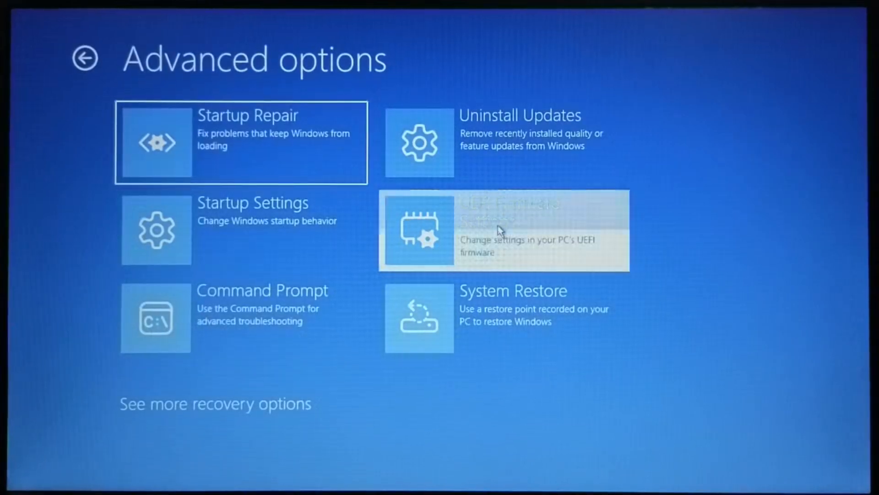
left_click(503, 231)
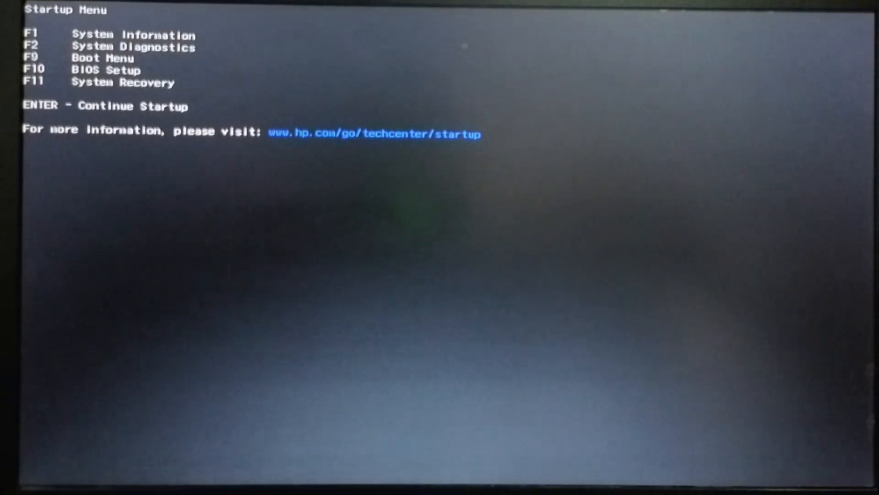
Enter BIOS Setup, enable Virtualization Technology, then save and exit
key("F10")
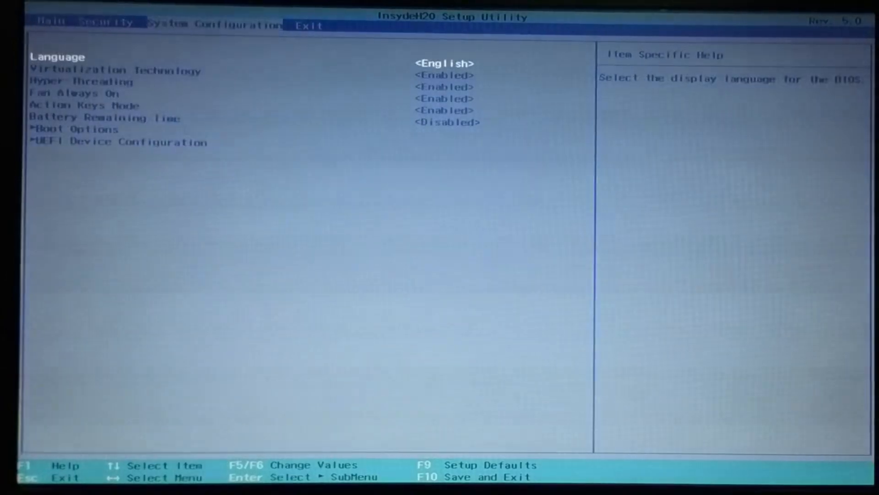
key("Down")
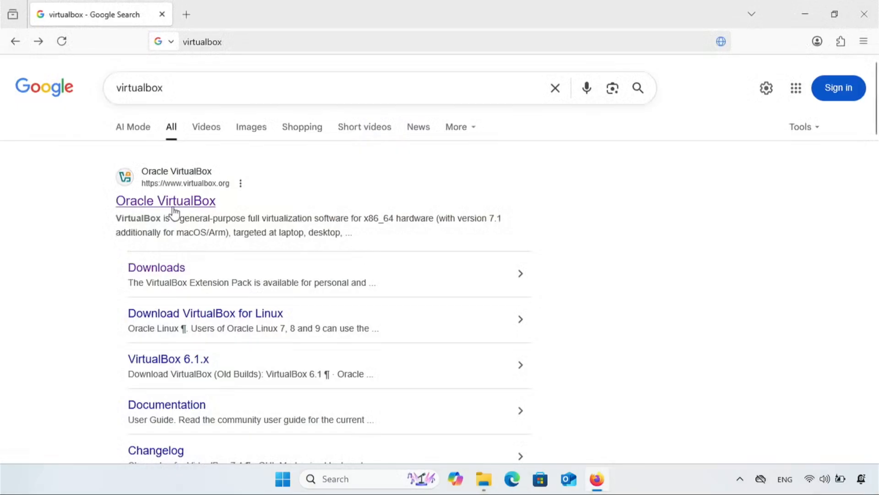
Download VirtualBox for Windows hosts from virtualbox.org and run setup with default features
left_click(165, 200)
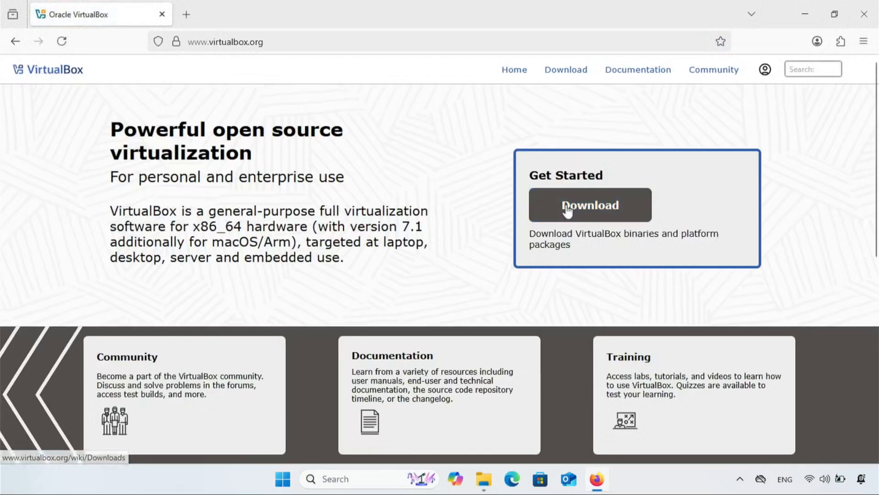
left_click(590, 204)
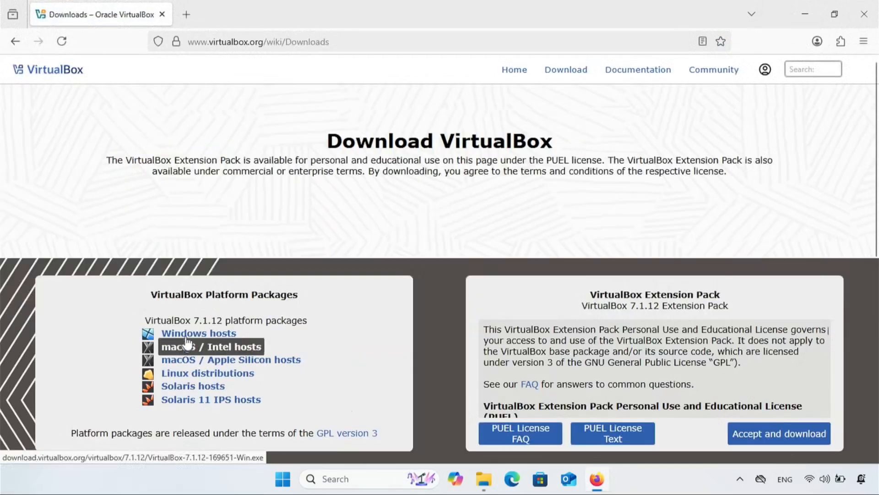
left_click(198, 333)
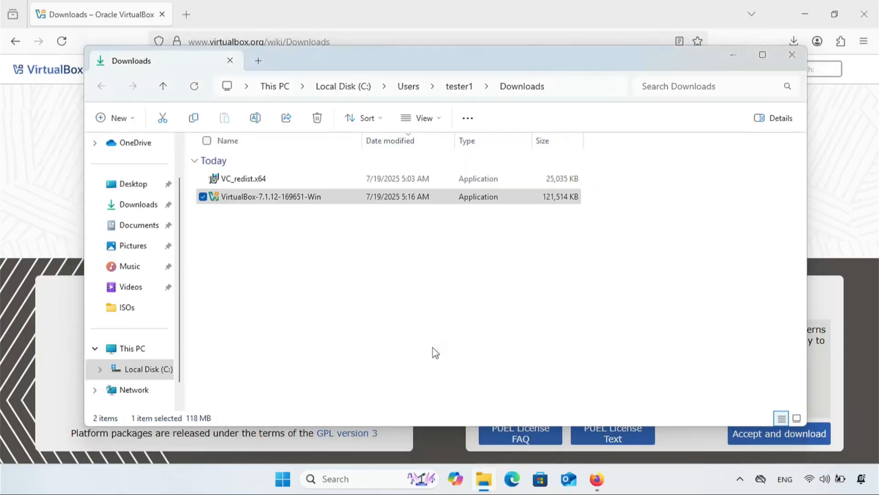
double_click(270, 197)
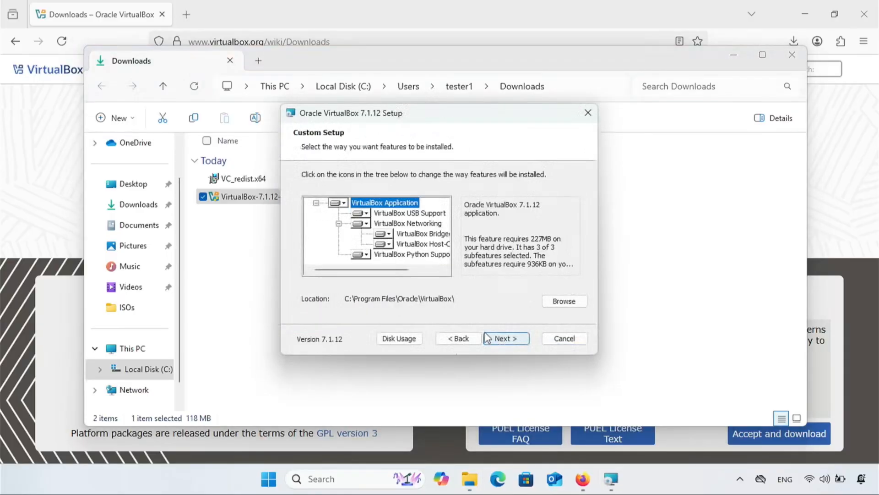
left_click(506, 338)
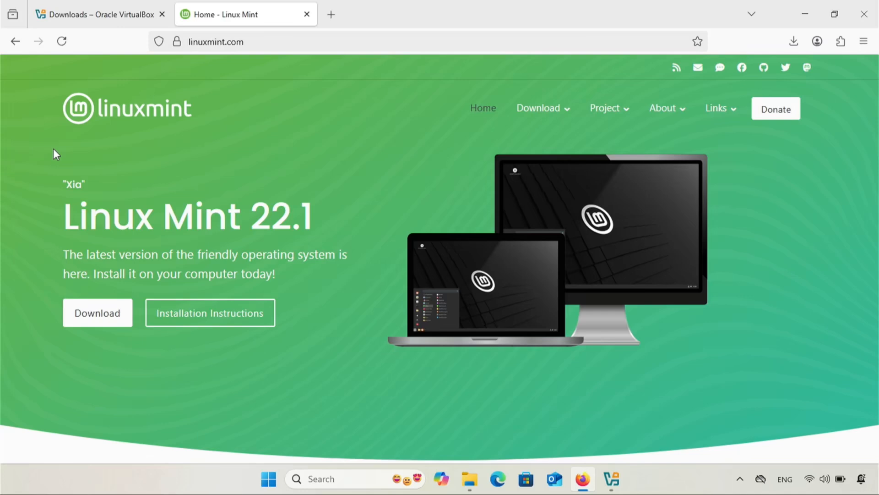
mouse_move(82, 302)
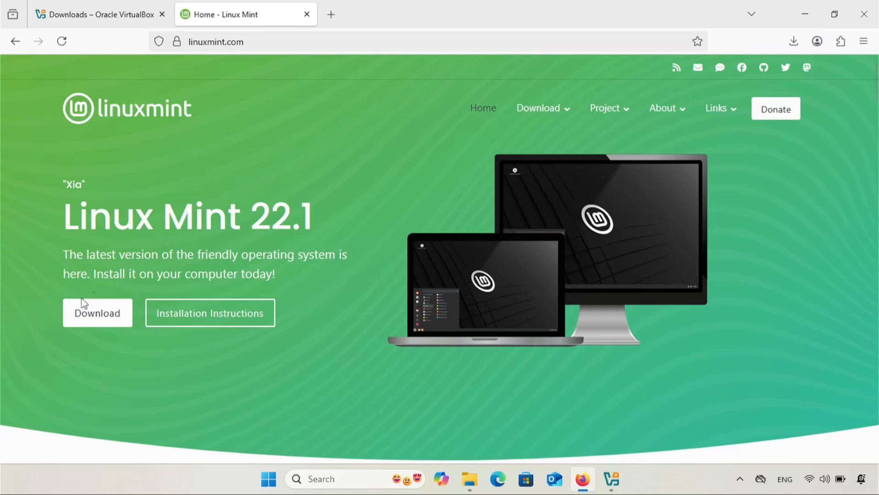
Download the Linux Mint 22.1 Cinnamon ISO from the Manitoba Unix User Group mirror
left_click(97, 313)
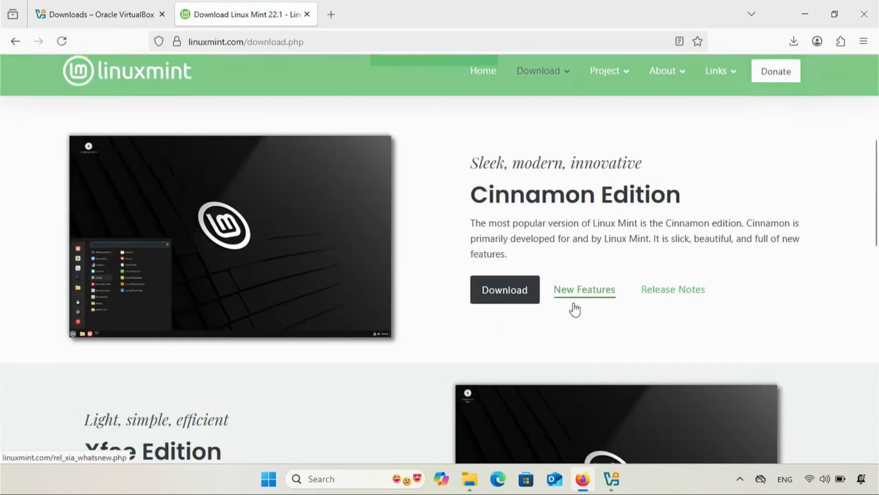
left_click(504, 289)
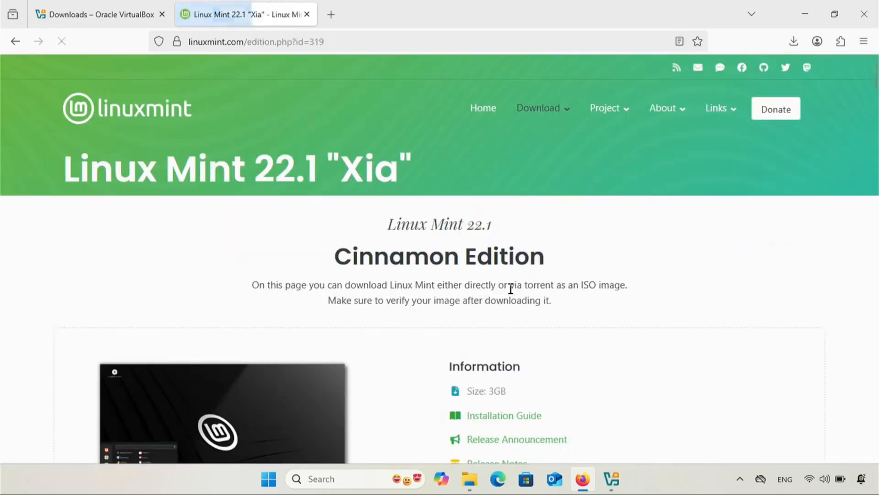
scroll("down", 3)
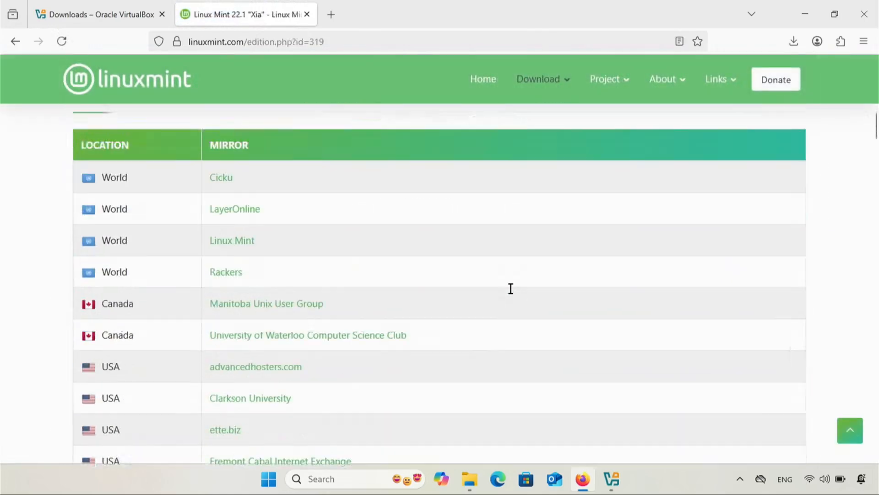
scroll("down", 3)
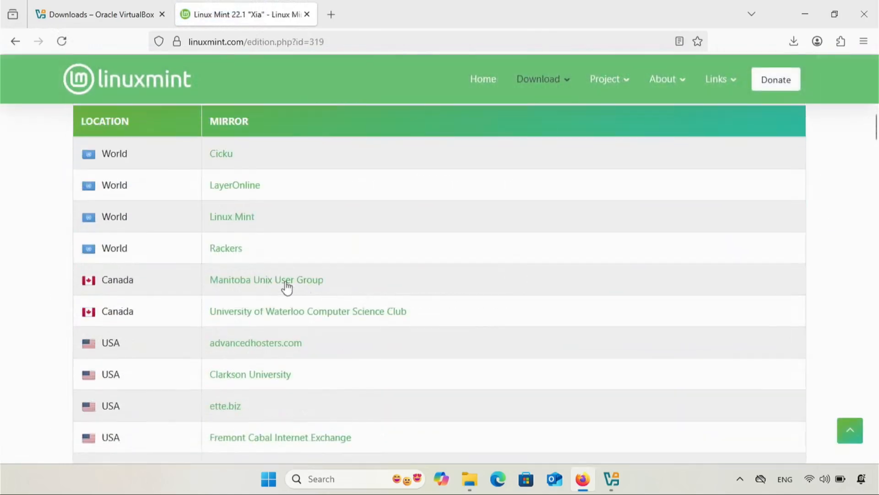
left_click(793, 41)
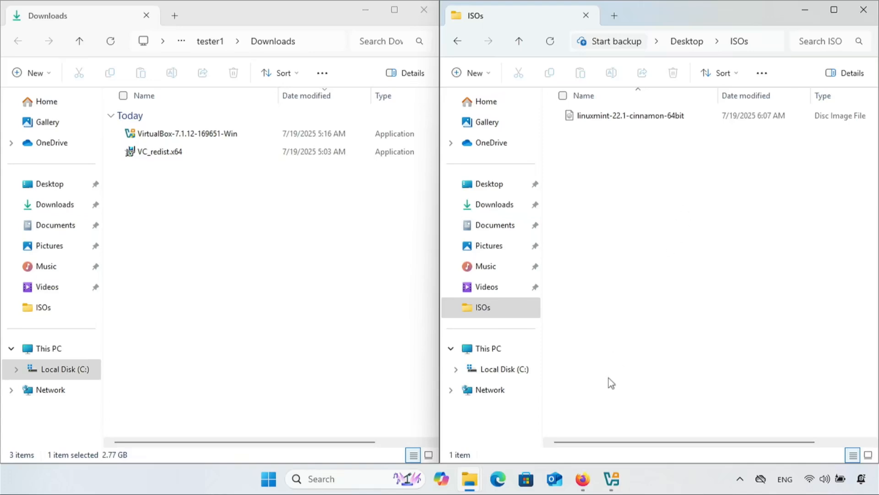
Launch VirtualBox and create a new VM 'minty' using linuxmint-22.1-cinnamon-64bit.iso
left_click(611, 479)
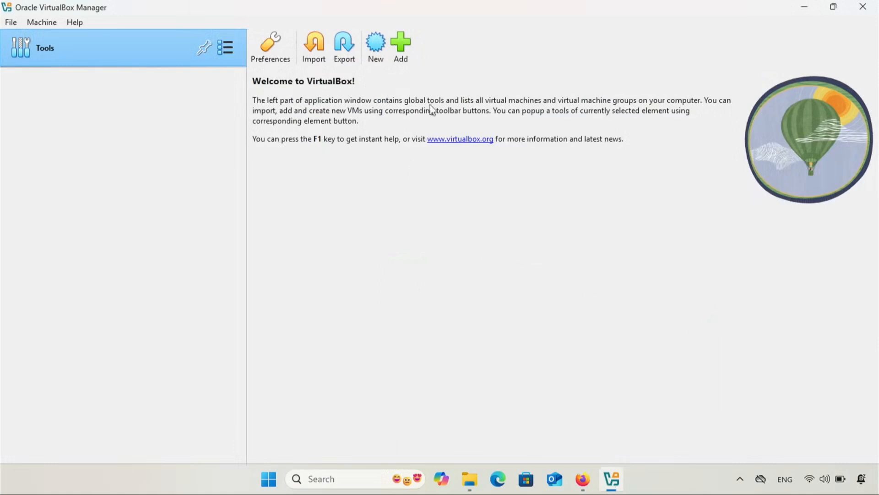
left_click(375, 41)
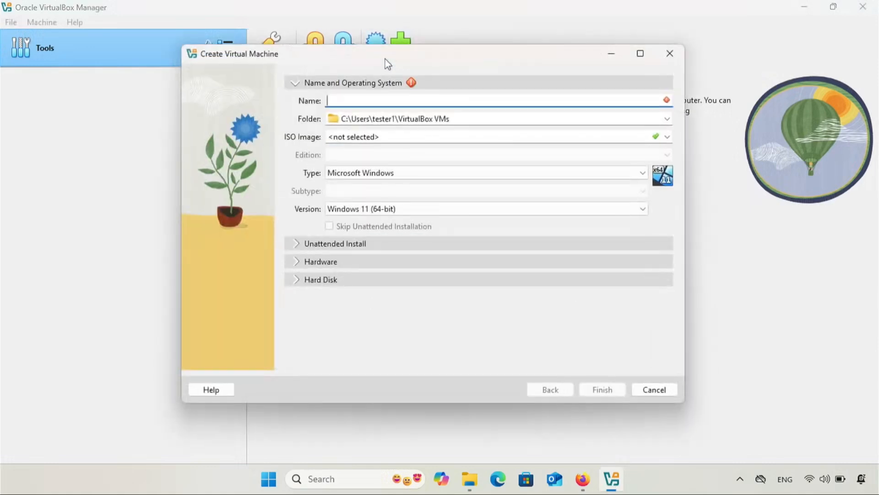
type("minty")
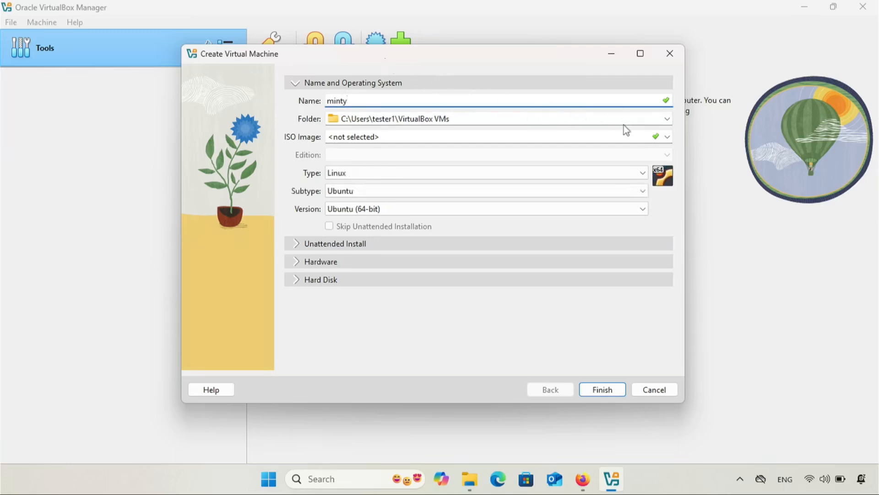
mouse_move(626, 129)
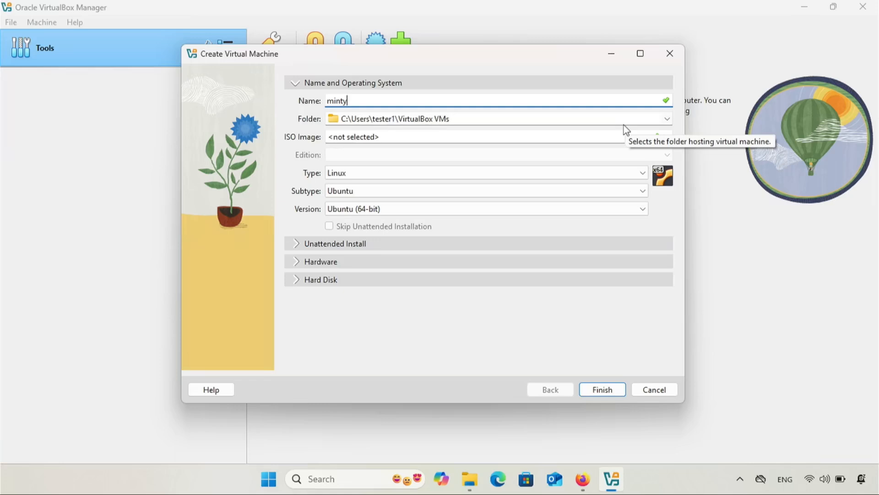
mouse_move(650, 133)
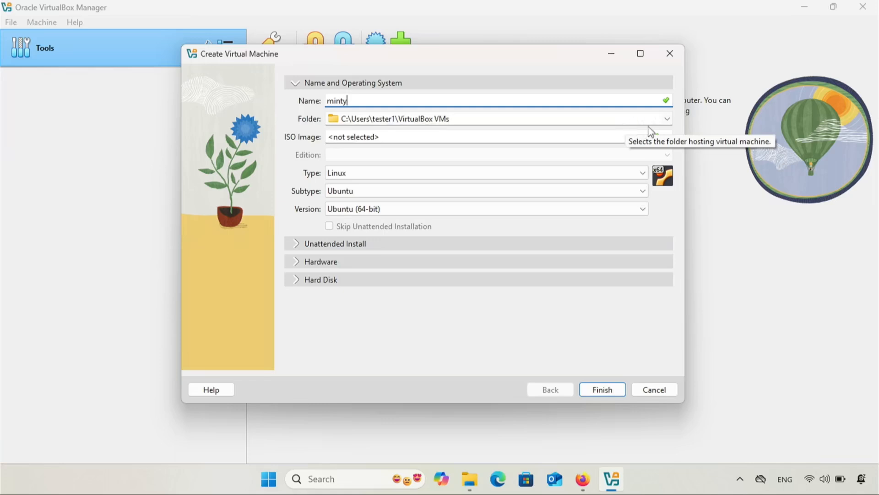
left_click(667, 136)
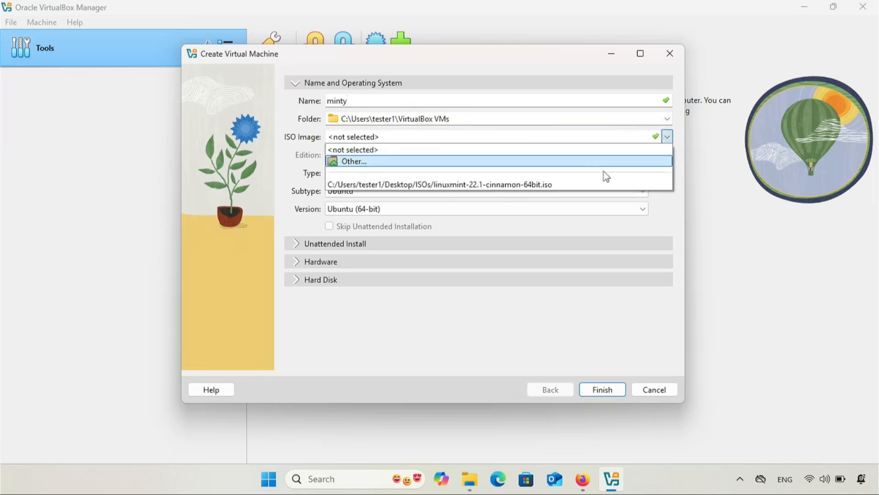
mouse_move(597, 185)
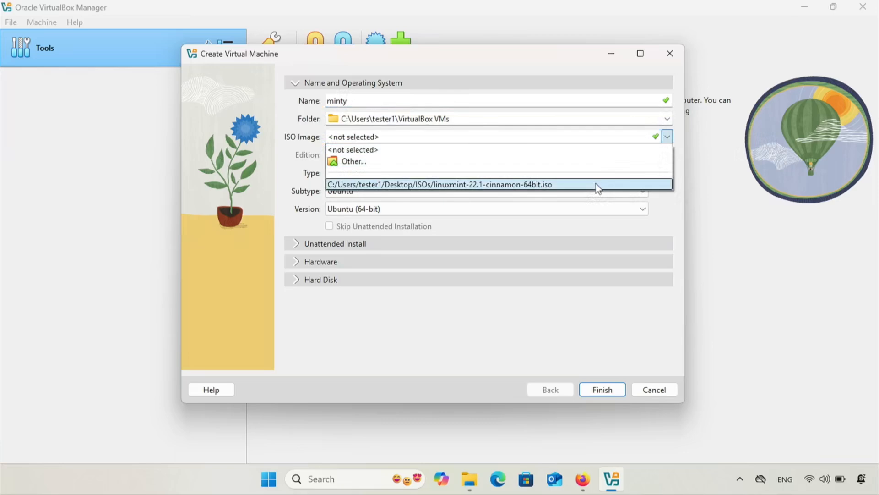
left_click(438, 185)
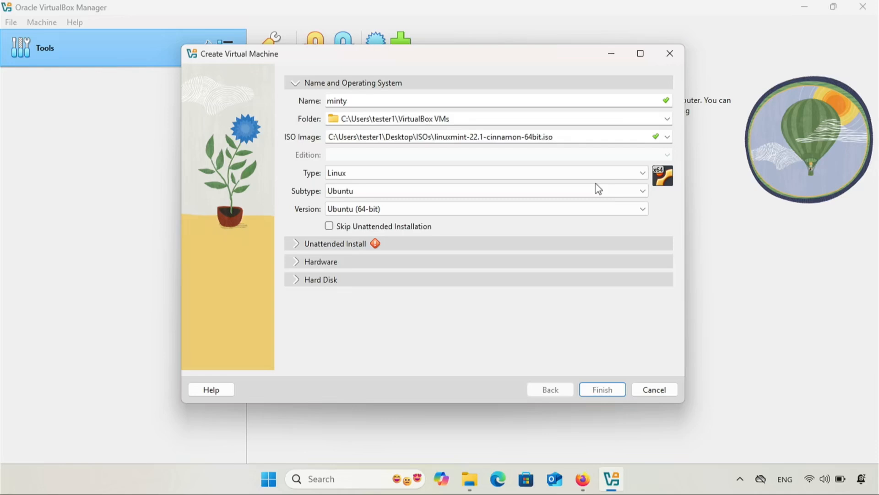
mouse_move(343, 247)
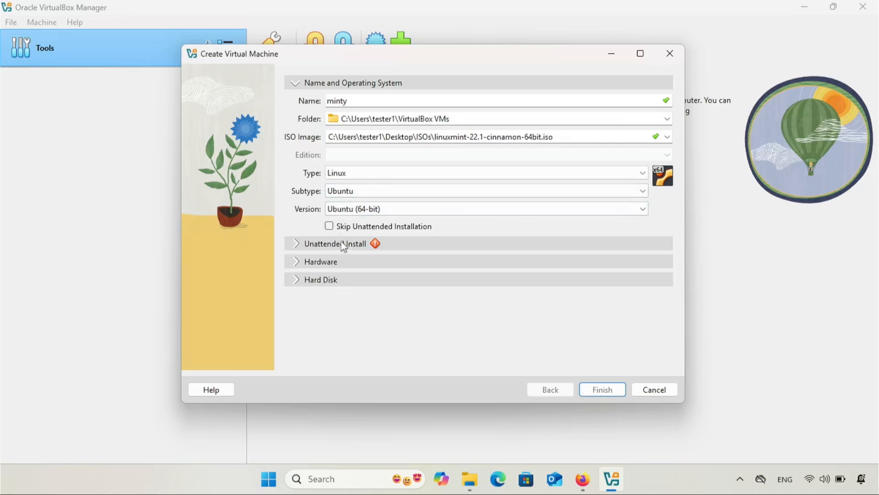
left_click(329, 227)
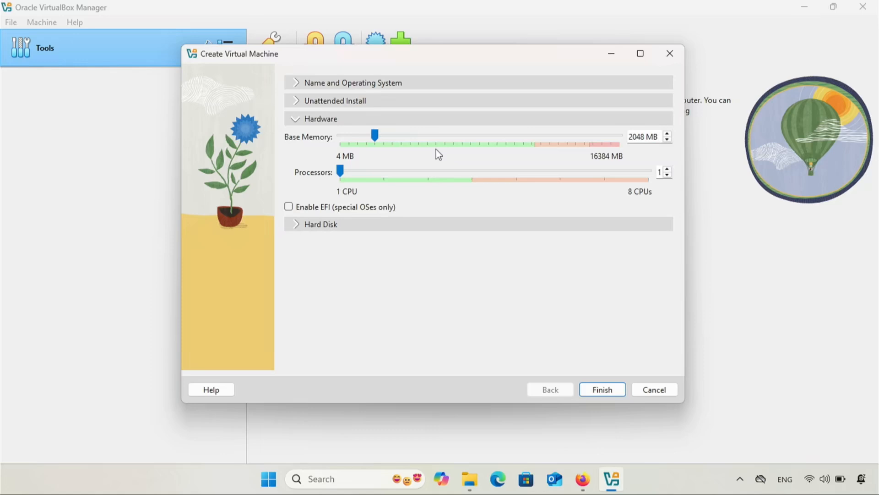
mouse_move(443, 152)
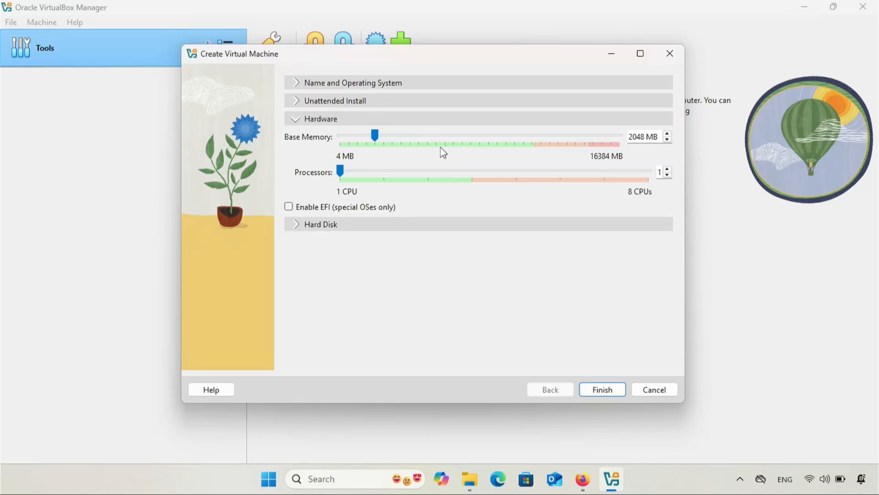
mouse_move(435, 167)
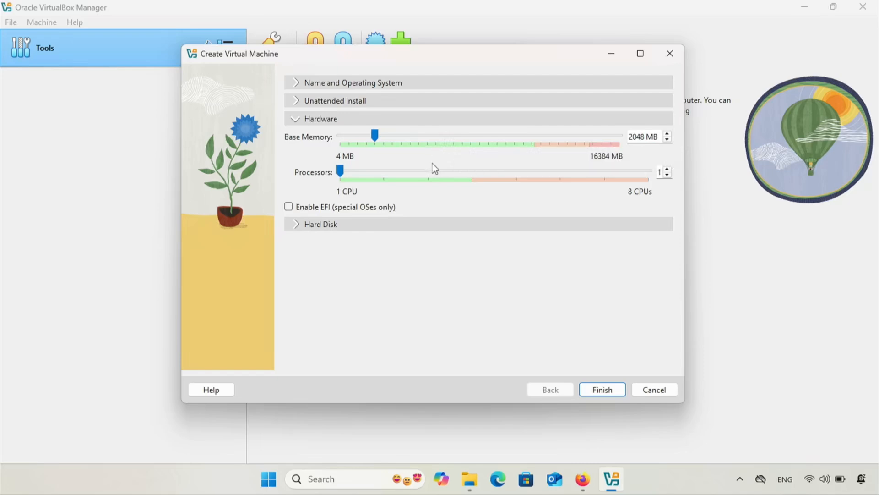
Drag the Processors slider to raise minty's CPU count, keeping 2048 MB memory
left_click_drag(340, 170, 384, 171)
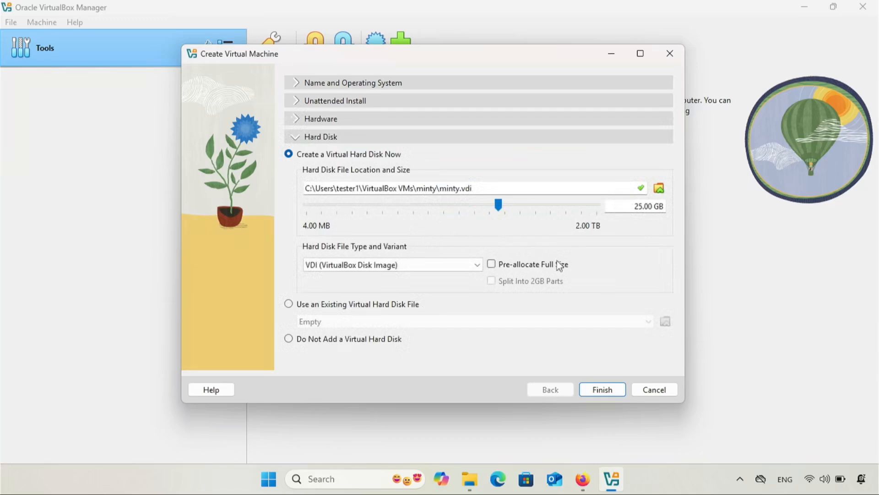
mouse_move(650, 225)
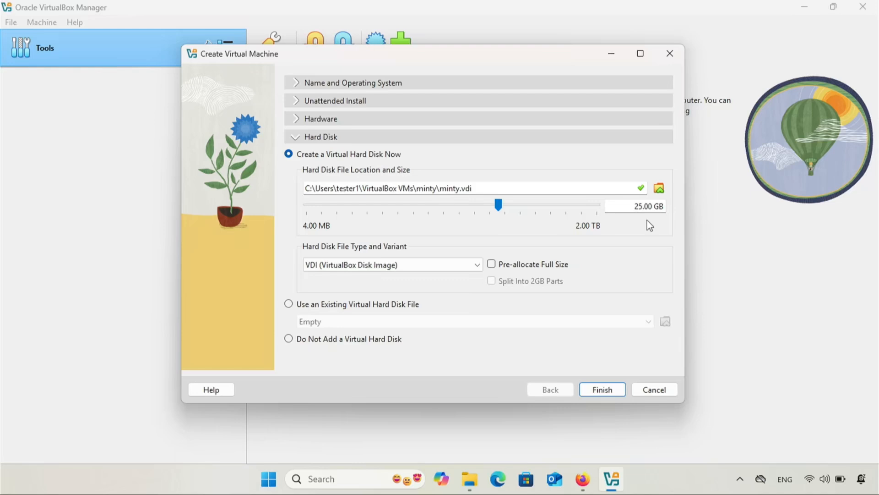
mouse_move(639, 240)
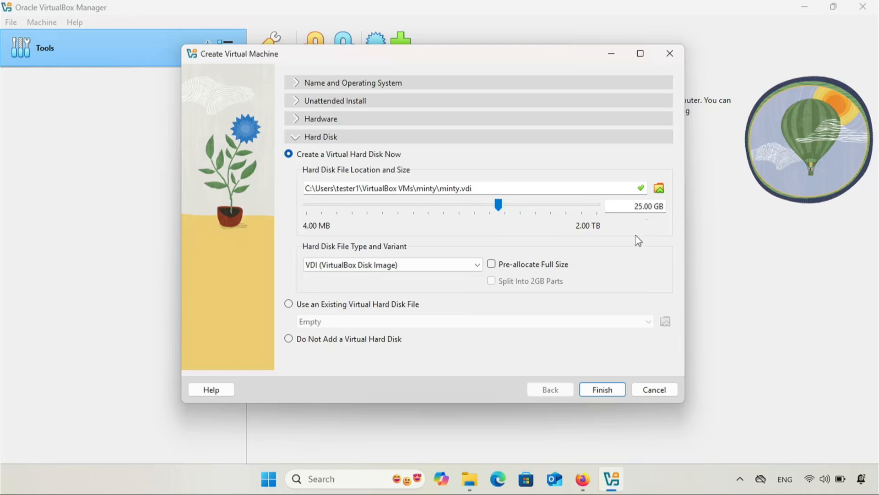
Keep the default 25 GB VDI disk and finish creating the 'minty' VM
left_click(602, 389)
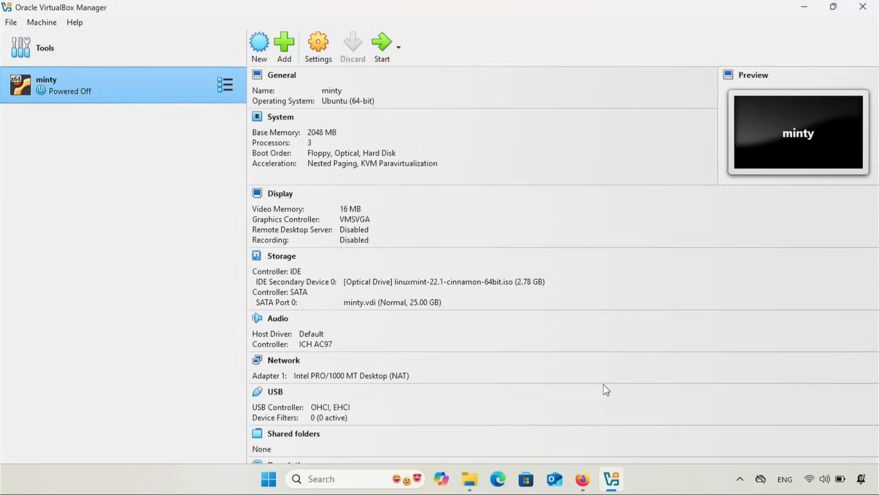
mouse_move(384, 284)
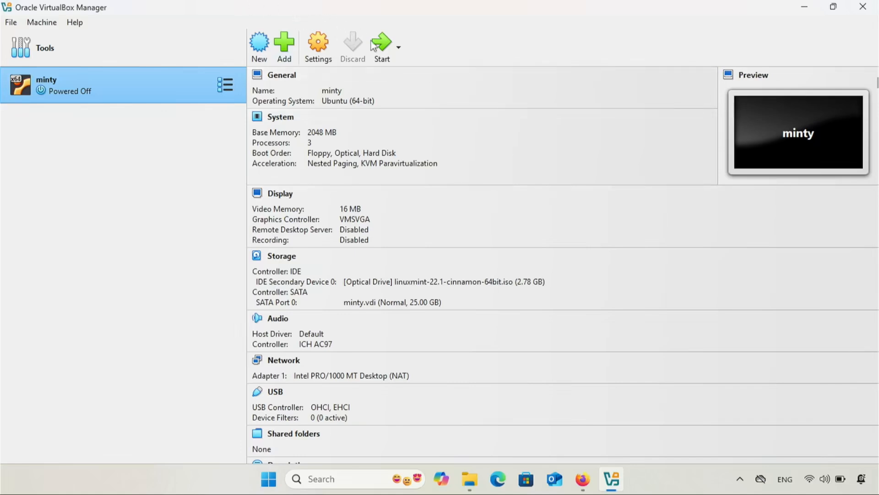
Start the minty VM from the toolbar so it boots into the Mint live desktop
left_click(381, 41)
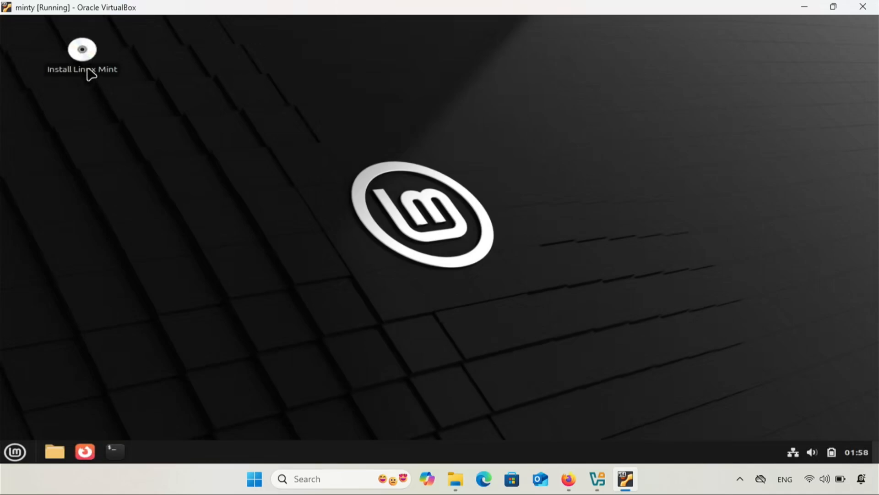
Launch the Mint installer, accepting English, US keyboard layout and no codecs
double_click(82, 49)
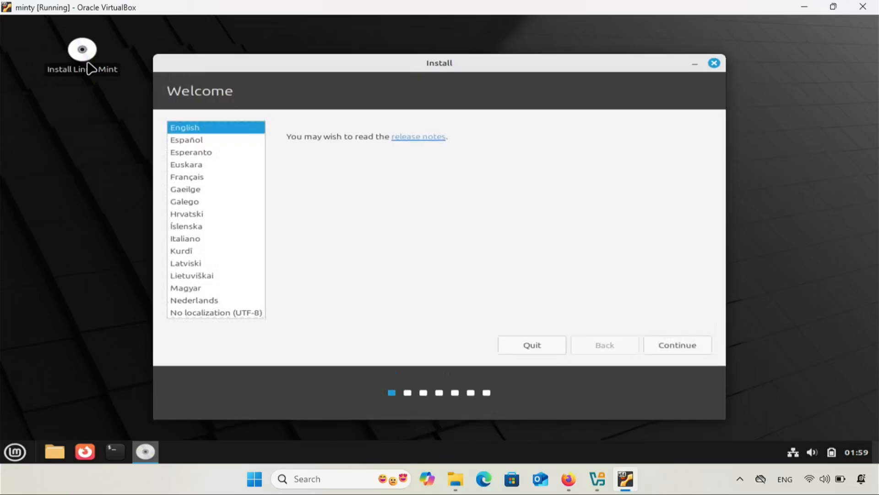
left_click(678, 345)
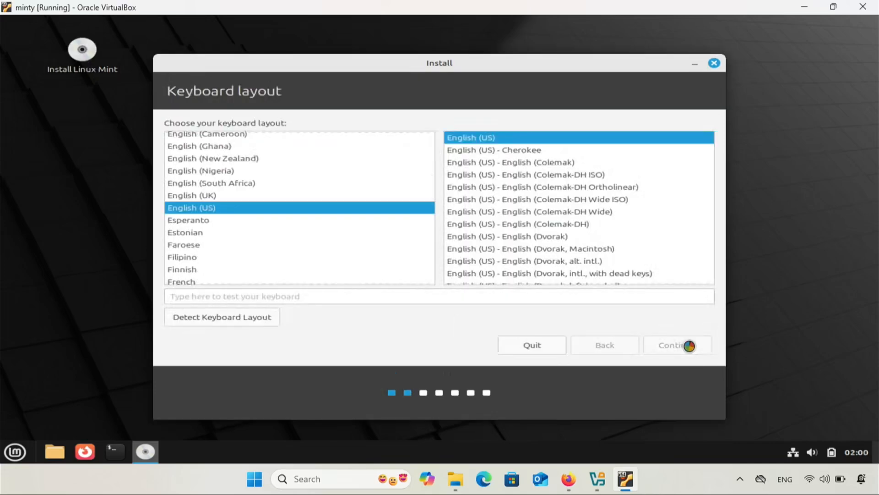
left_click(678, 344)
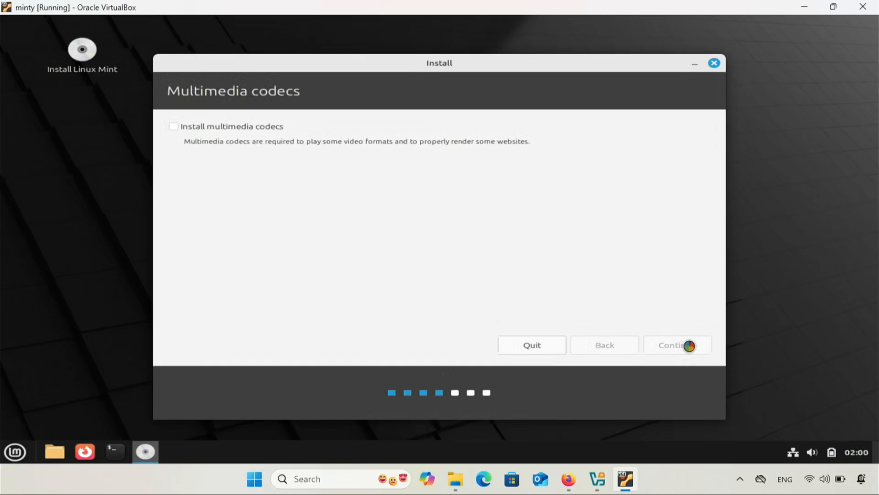
left_click(678, 345)
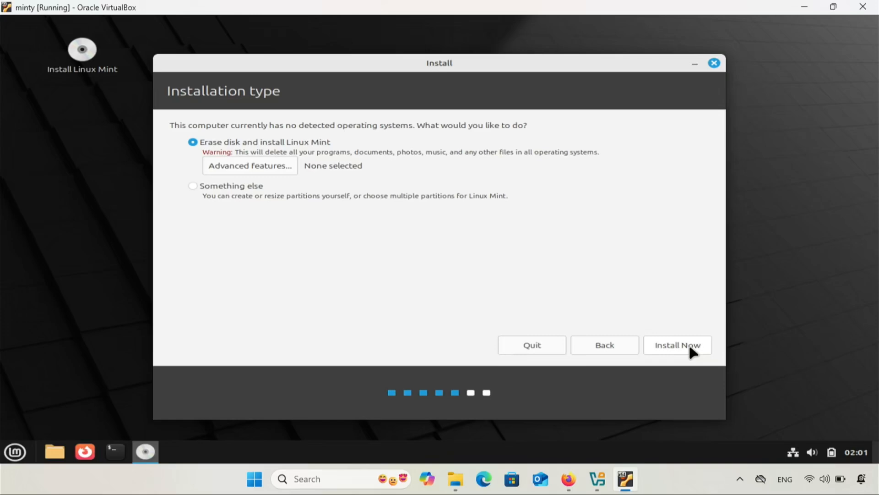
Erase the disk and install, choose Chicago, and enter user name 'bytestryke'
left_click(679, 345)
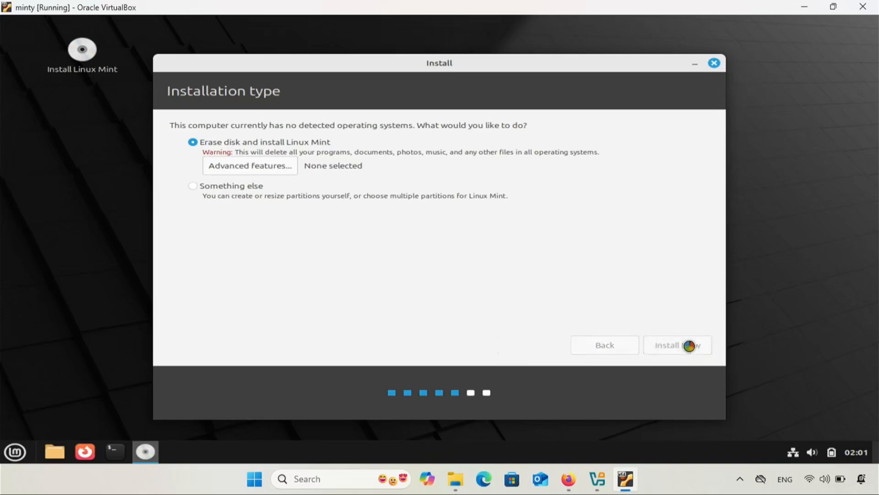
left_click(678, 345)
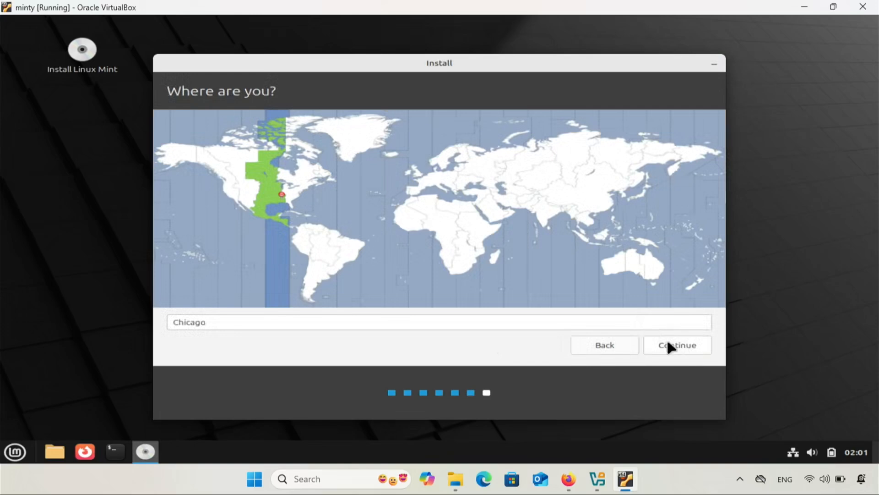
left_click(677, 345)
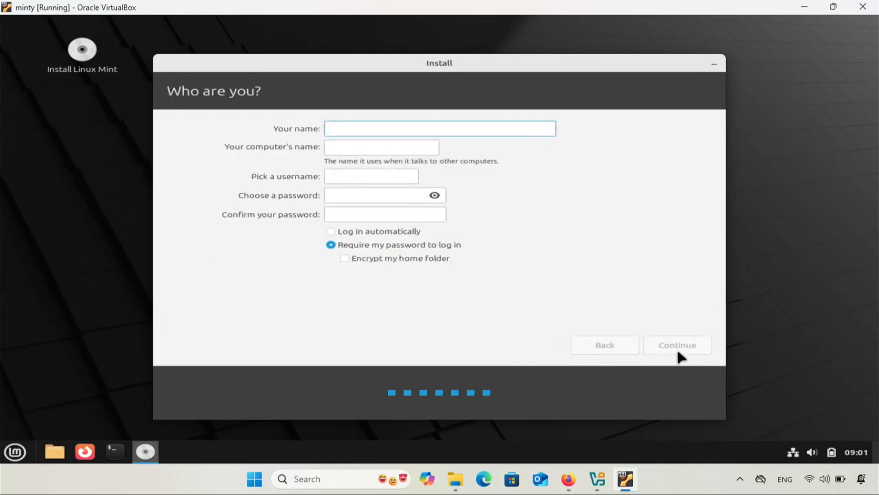
type("bytestryke")
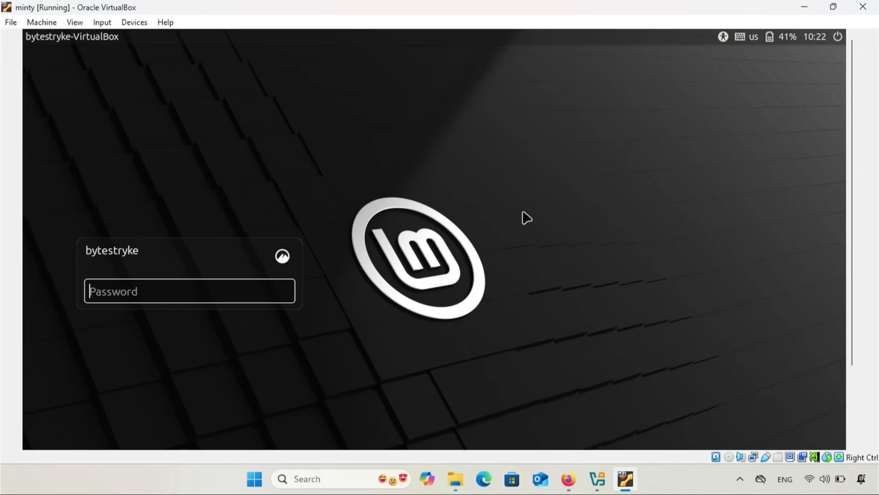
Log in with the password and open the Devices menu of the VM window
type("••••")
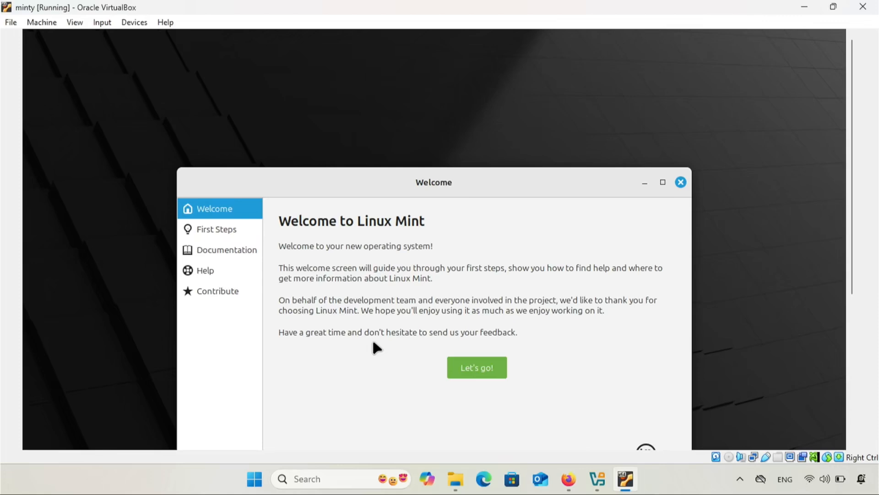
mouse_move(93, 16)
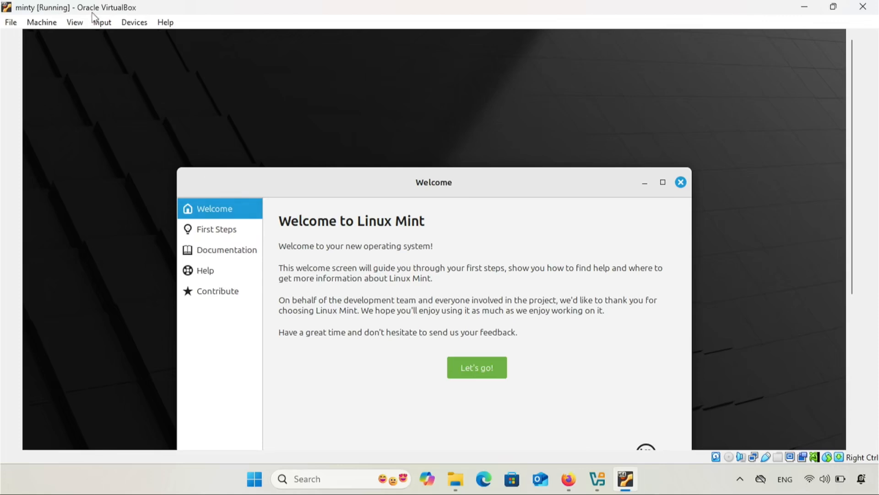
left_click(134, 22)
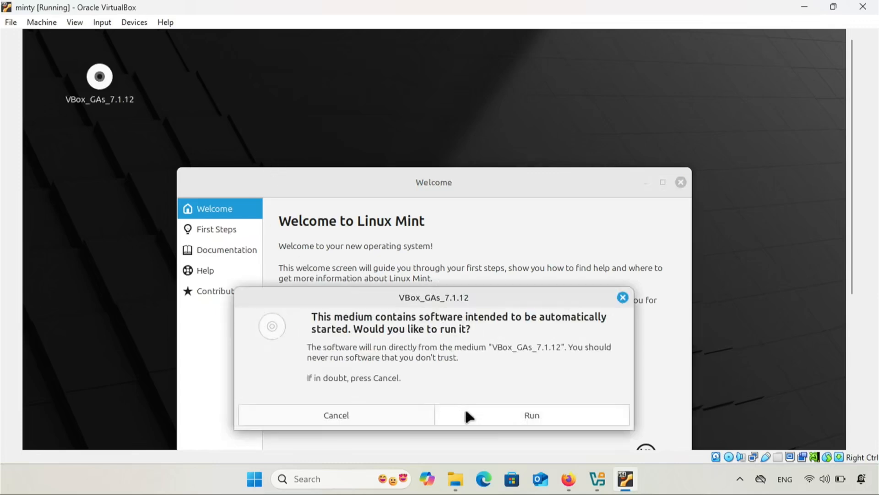
Run the VBox_GAs_7.1.12 disc autorun and focus the Authentication Required password field
left_click(532, 415)
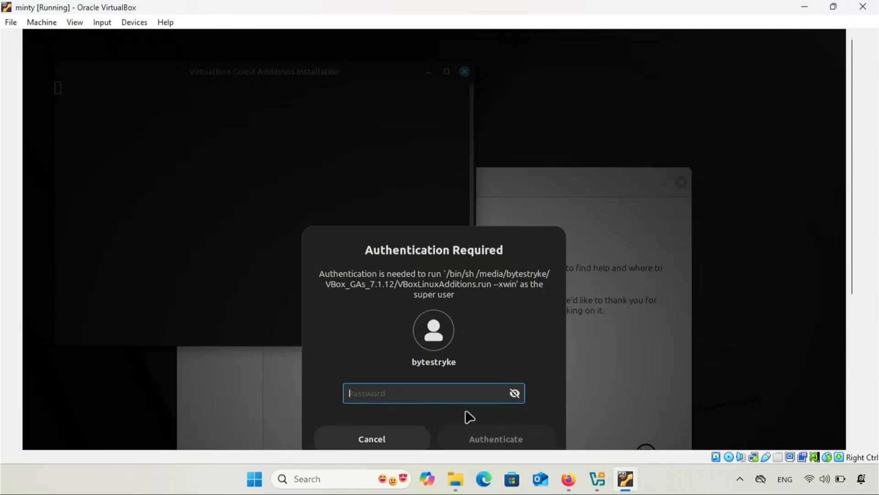
left_click(496, 439)
type("resol")
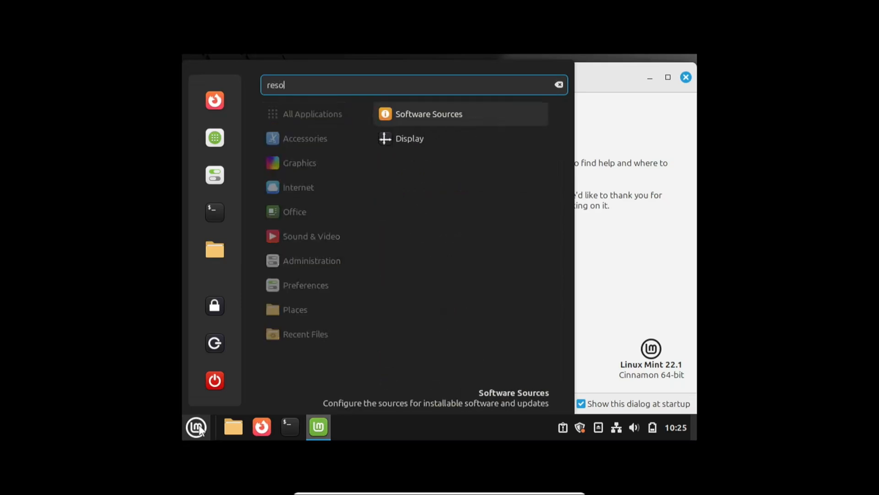
mouse_move(410, 139)
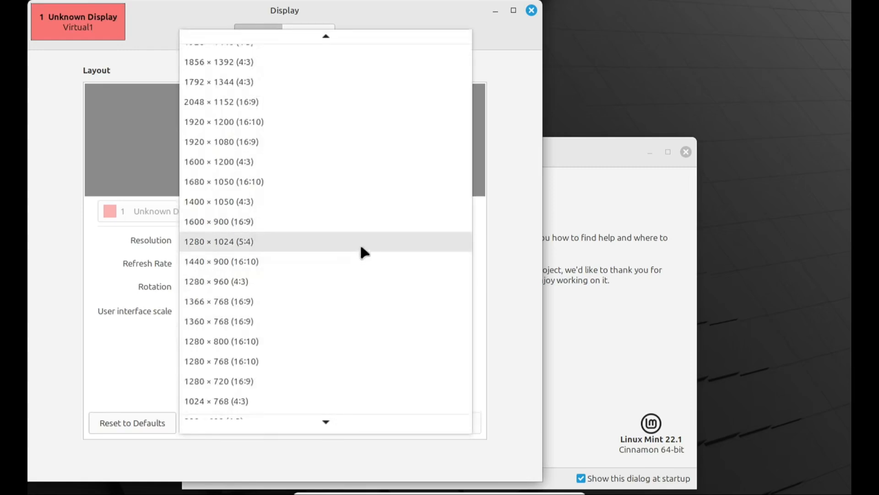
Pick 1366 × 768 in the Display resolution dropdown and keep the changes
left_click(219, 301)
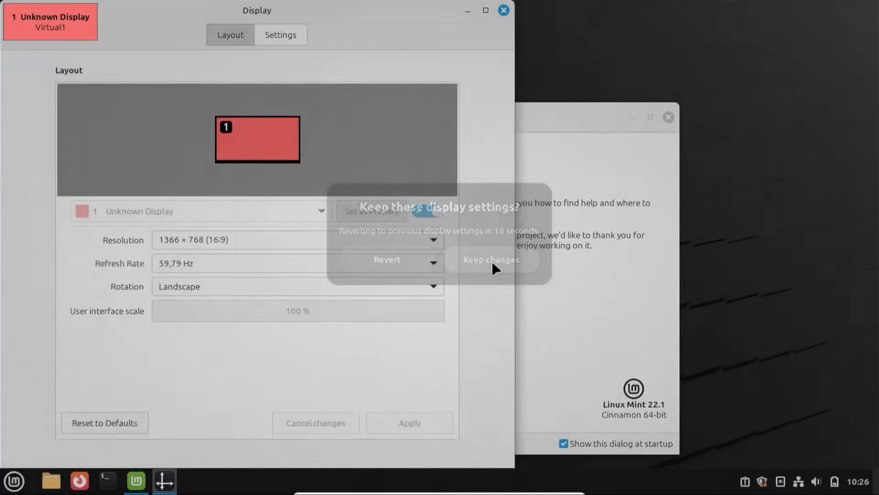
left_click(491, 259)
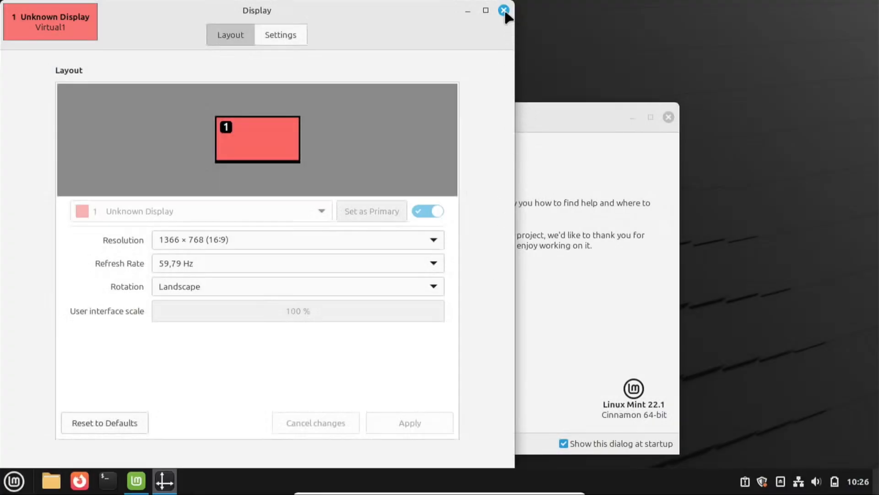